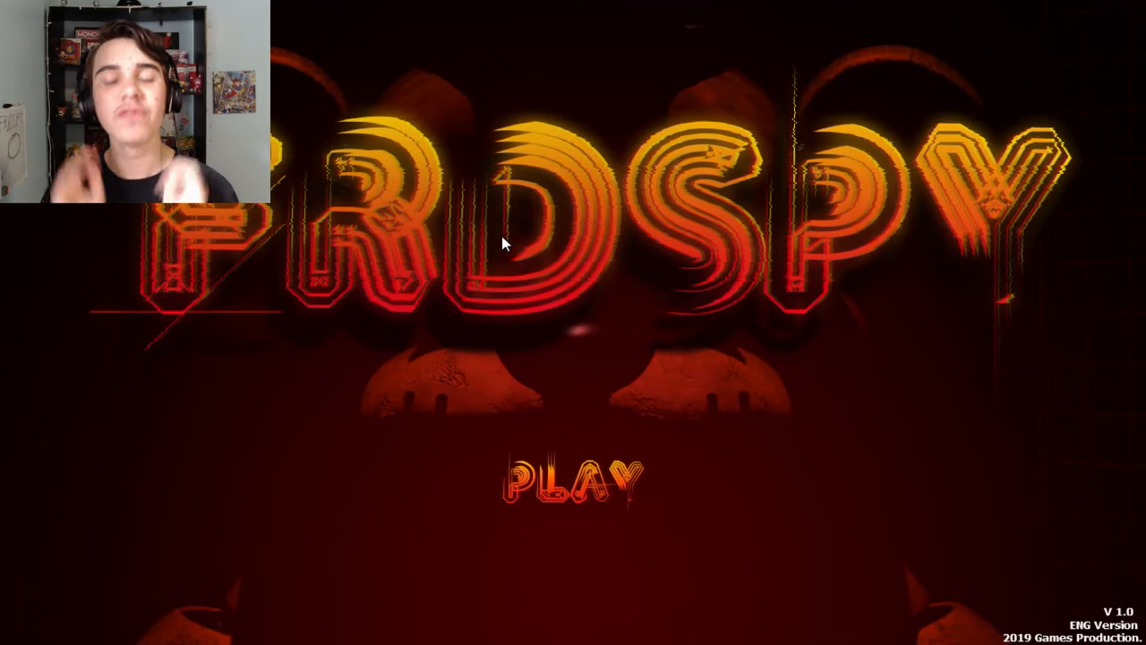
# Start the game from the title screen to reach Choose Your Level
pyautogui.click(578, 479)
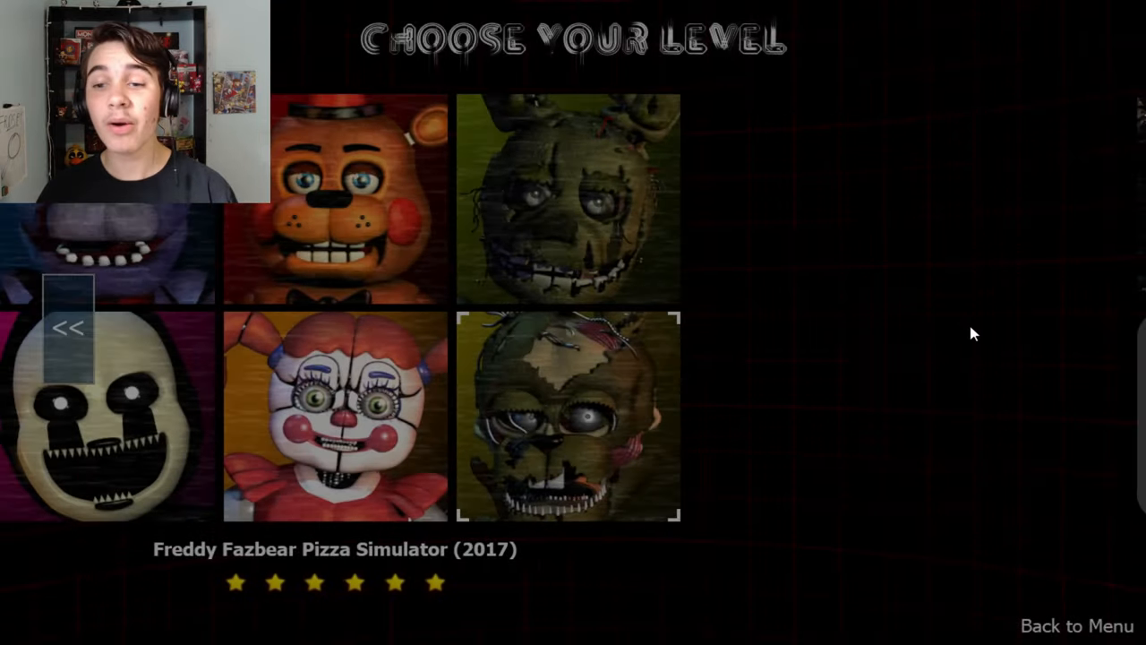
# Pick a level from the Choose Your Level list to play
pyautogui.click(68, 326)
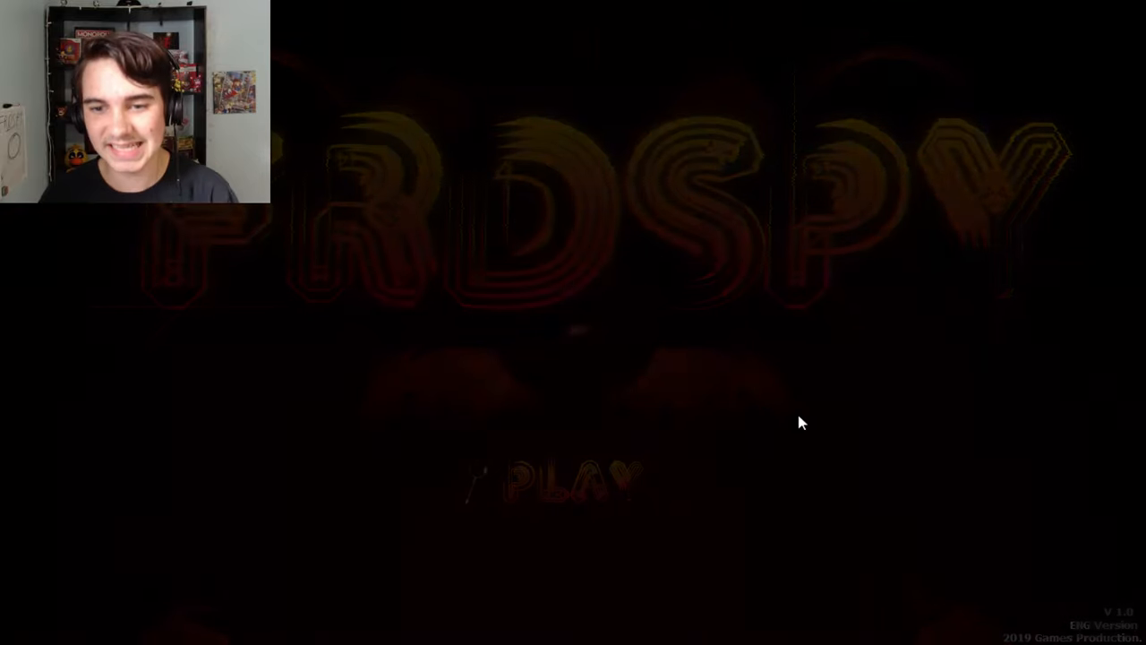
pyautogui.click(573, 479)
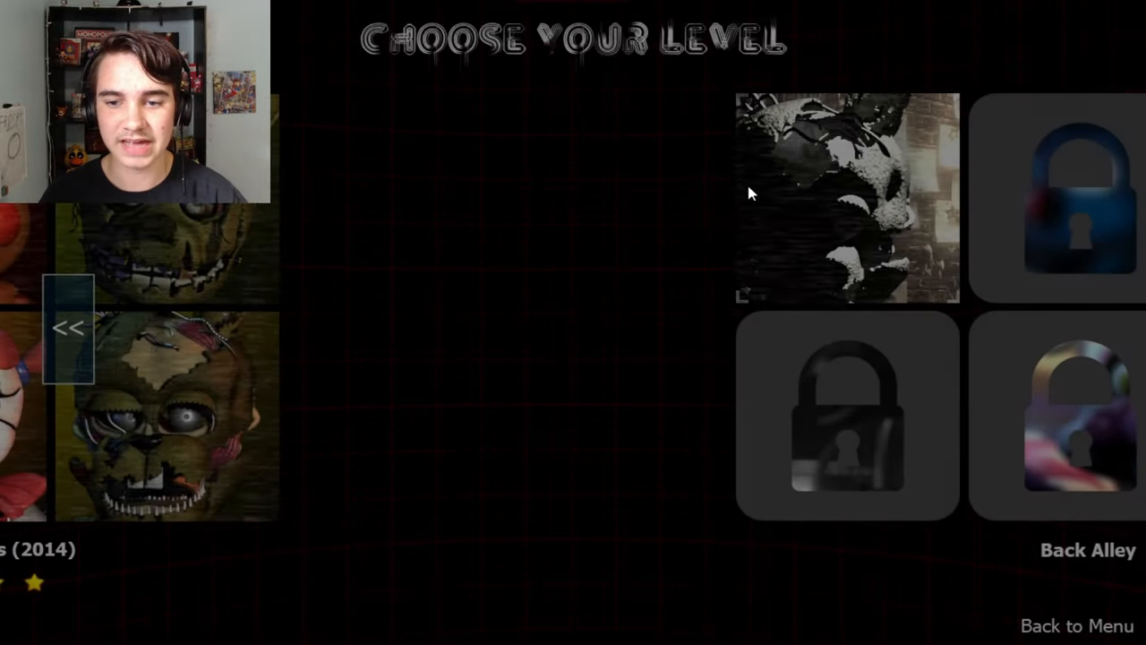
pyautogui.click(846, 195)
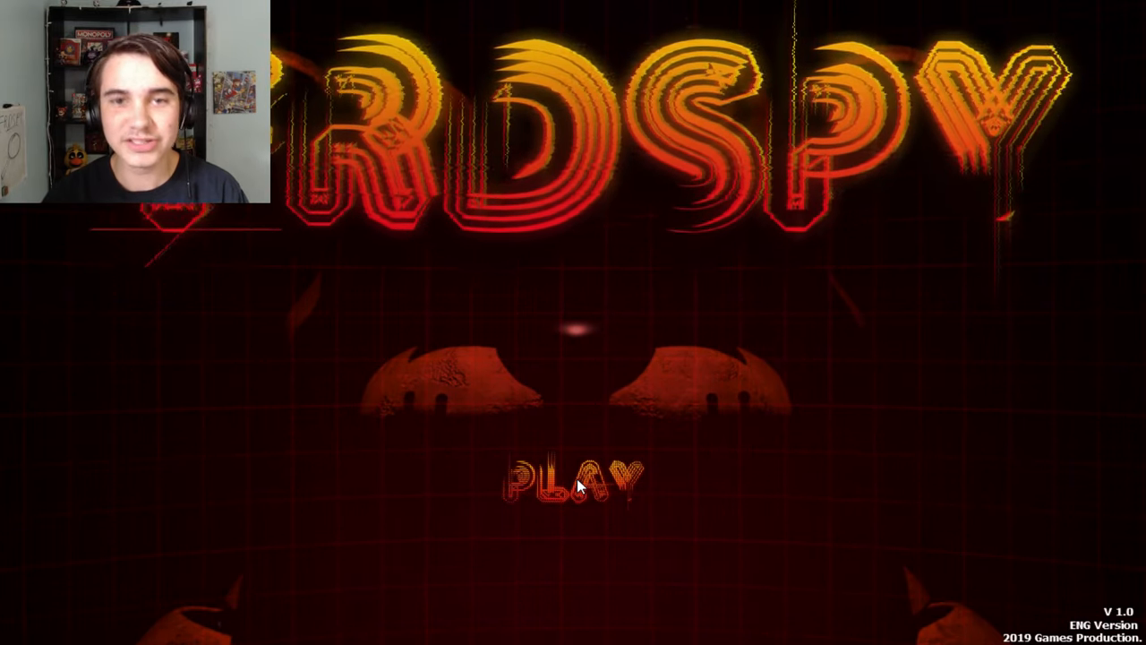
pyautogui.click(581, 477)
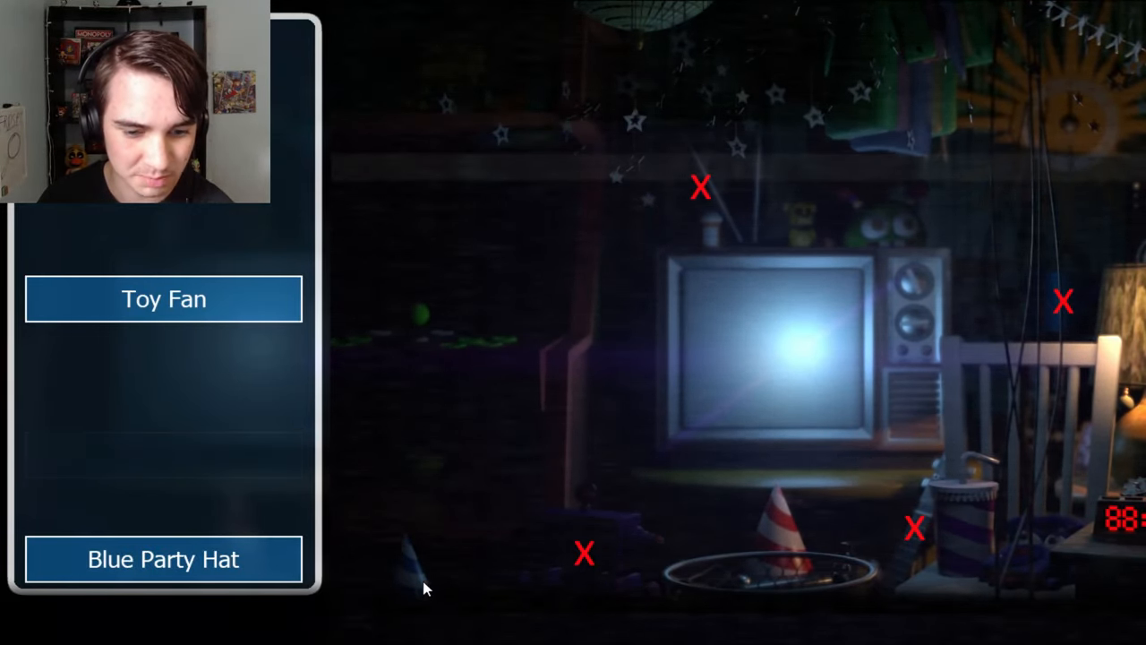
# Find the Blue Party Hat in the room scene
pyautogui.click(163, 559)
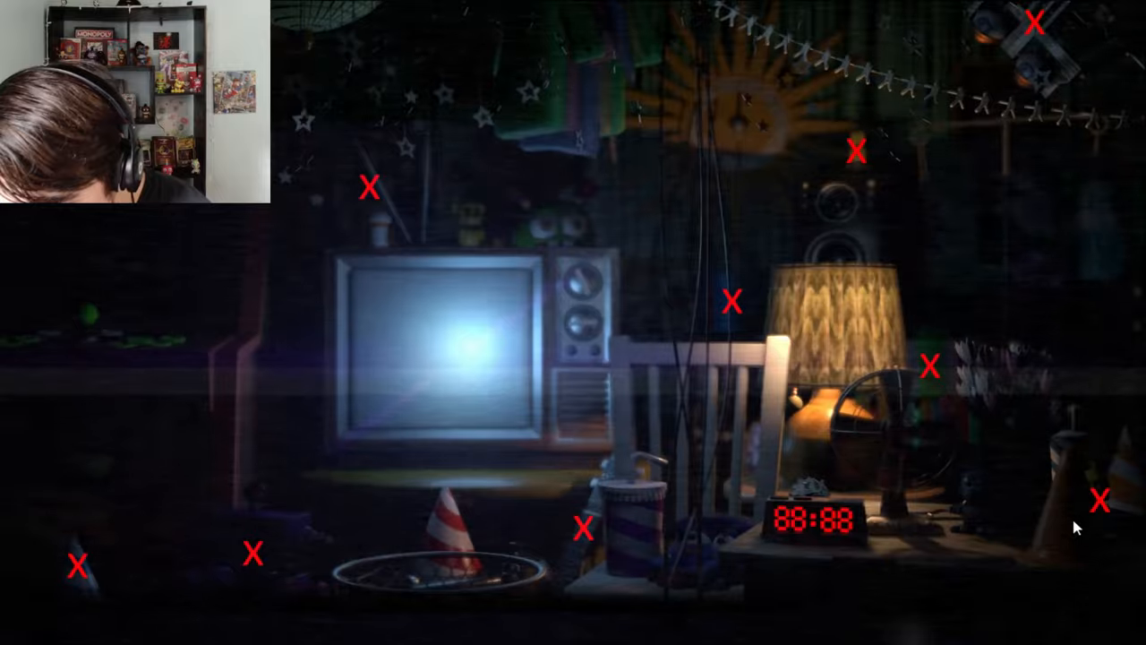
pyautogui.moveTo(1135, 288)
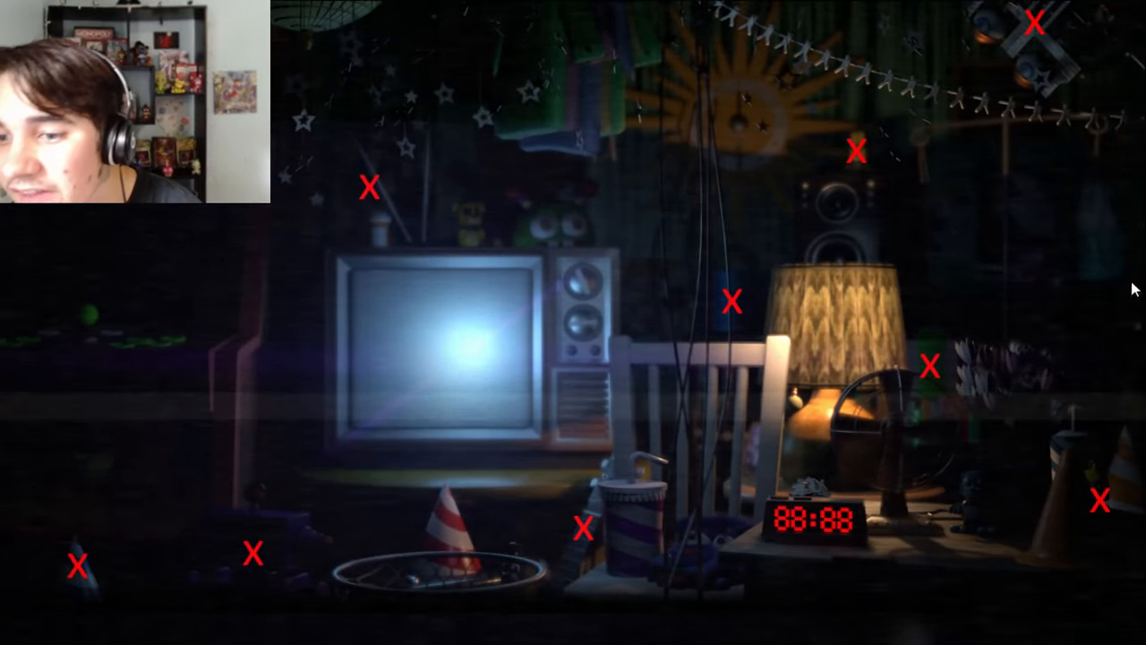
pyautogui.moveTo(1133, 335)
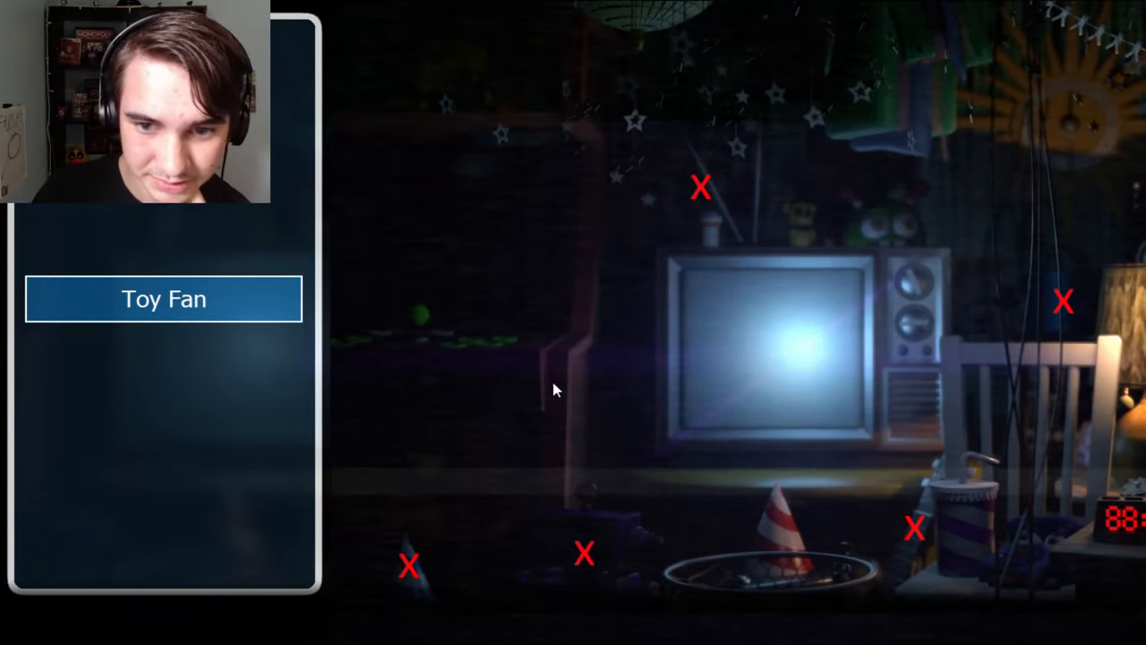
pyautogui.moveTo(698, 141)
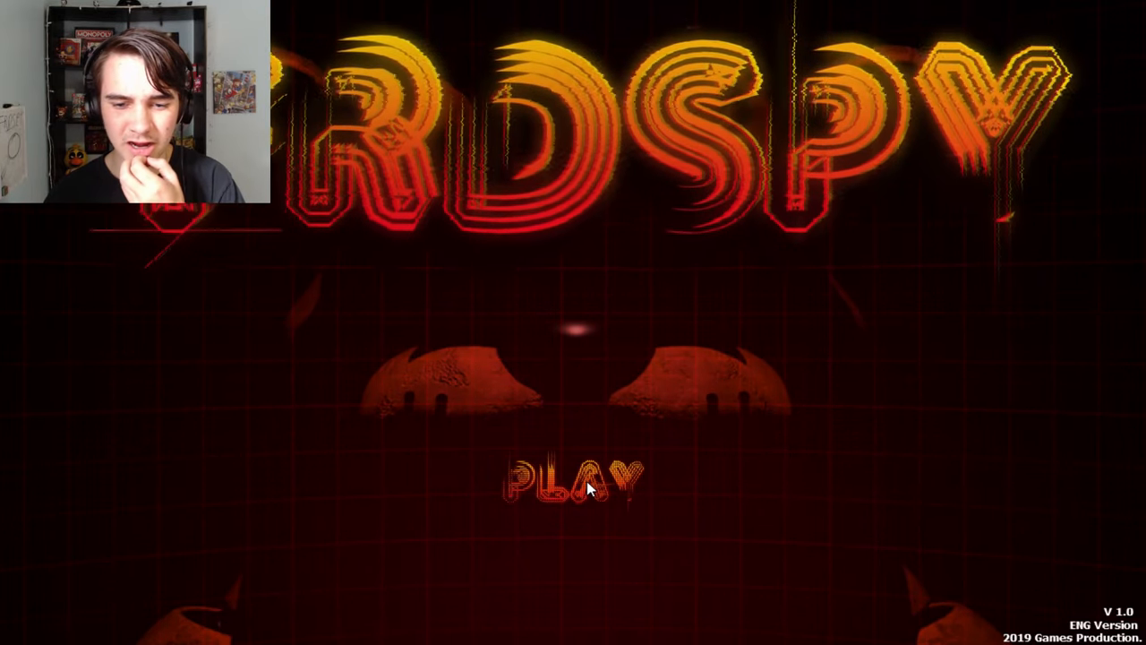
# Launch the next level from the title screen
pyautogui.click(573, 477)
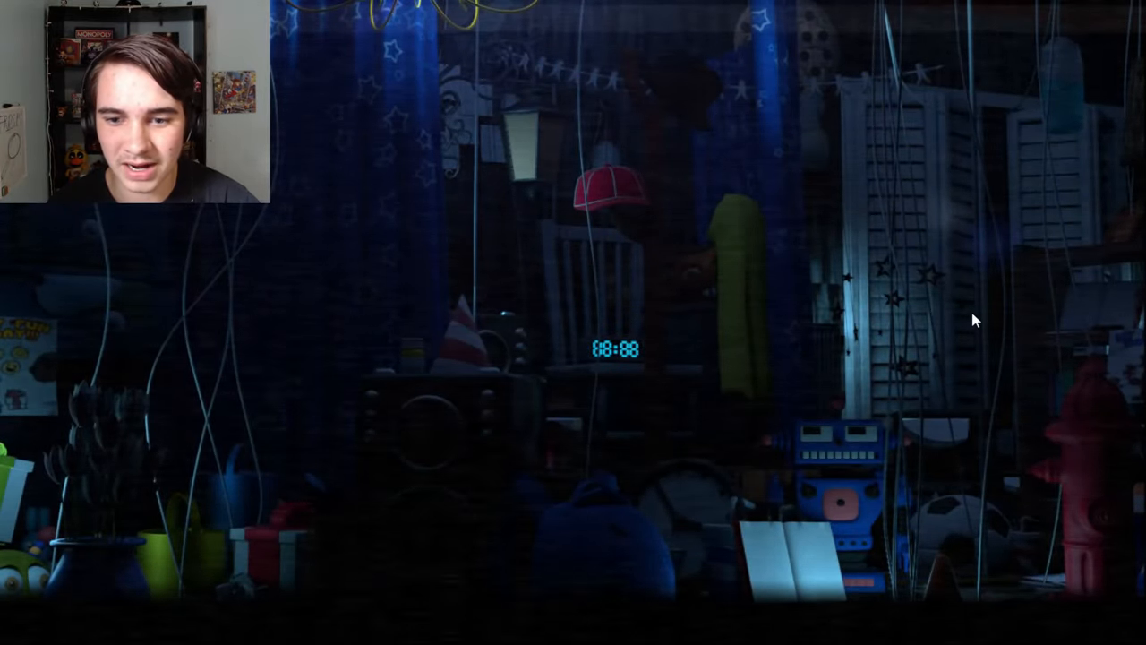
pyautogui.moveTo(703, 293)
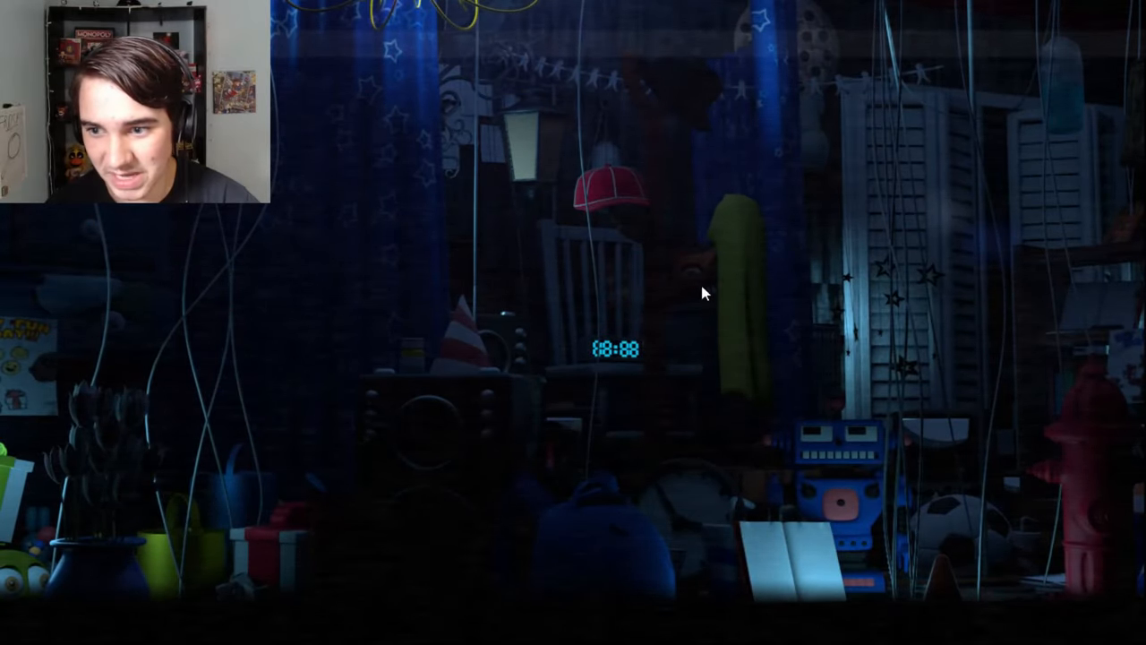
pyautogui.moveTo(740, 289)
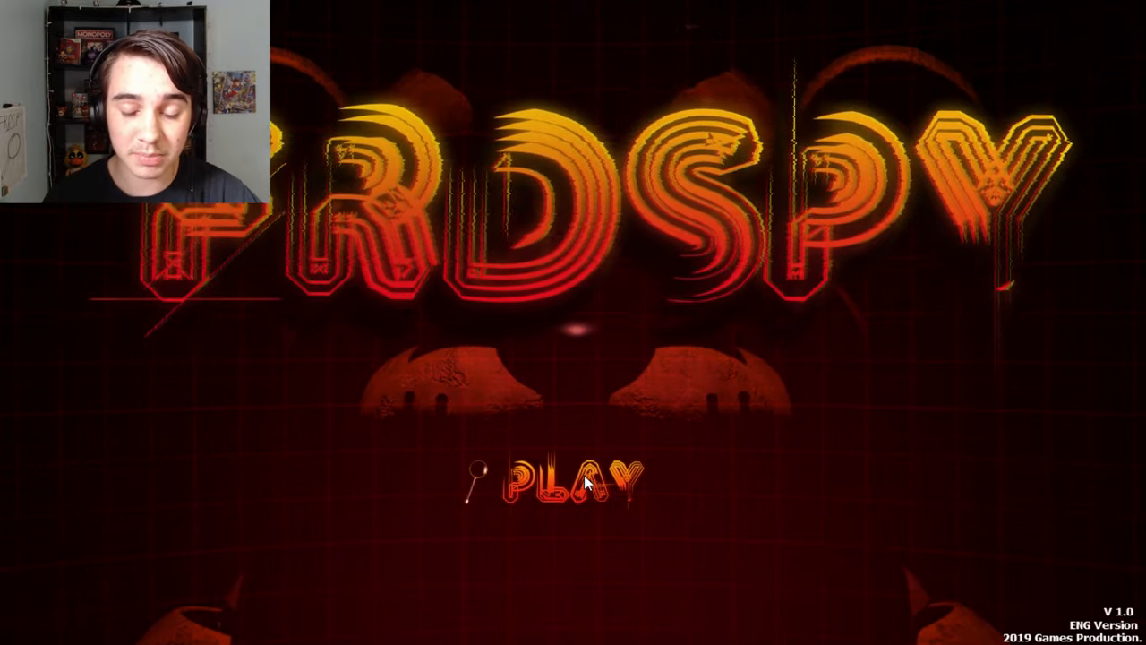
# Launch the next level from the title screen to begin the hunt
pyautogui.click(582, 475)
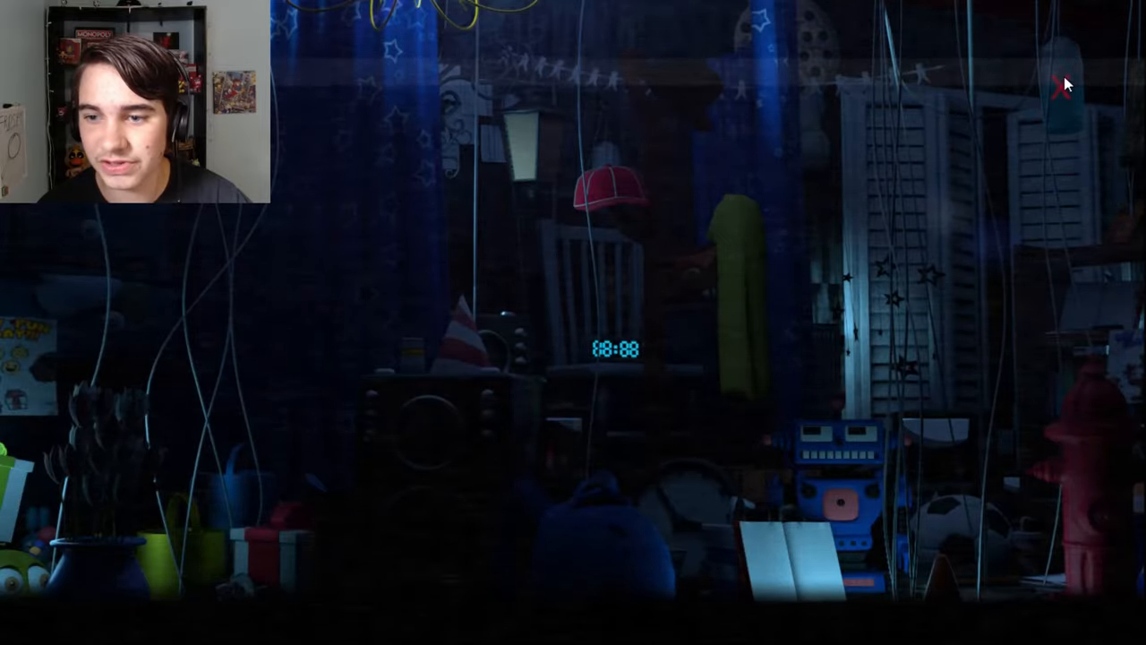
pyautogui.moveTo(855, 282)
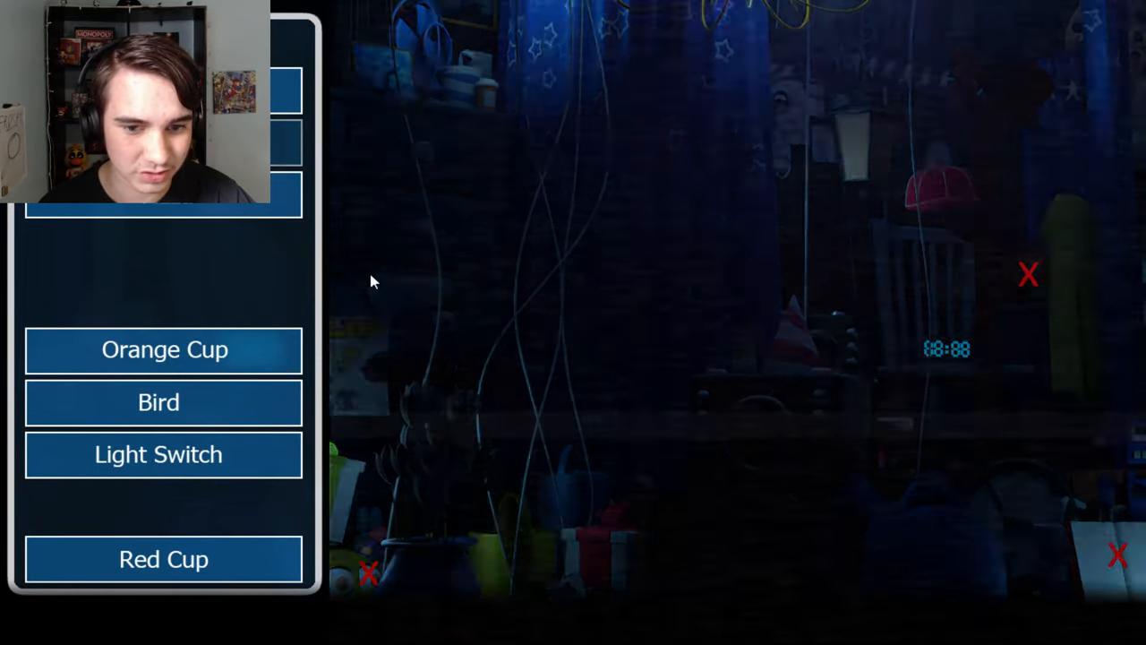
# Click a listed object in the blue-curtained room to mark it found
pyautogui.click(163, 454)
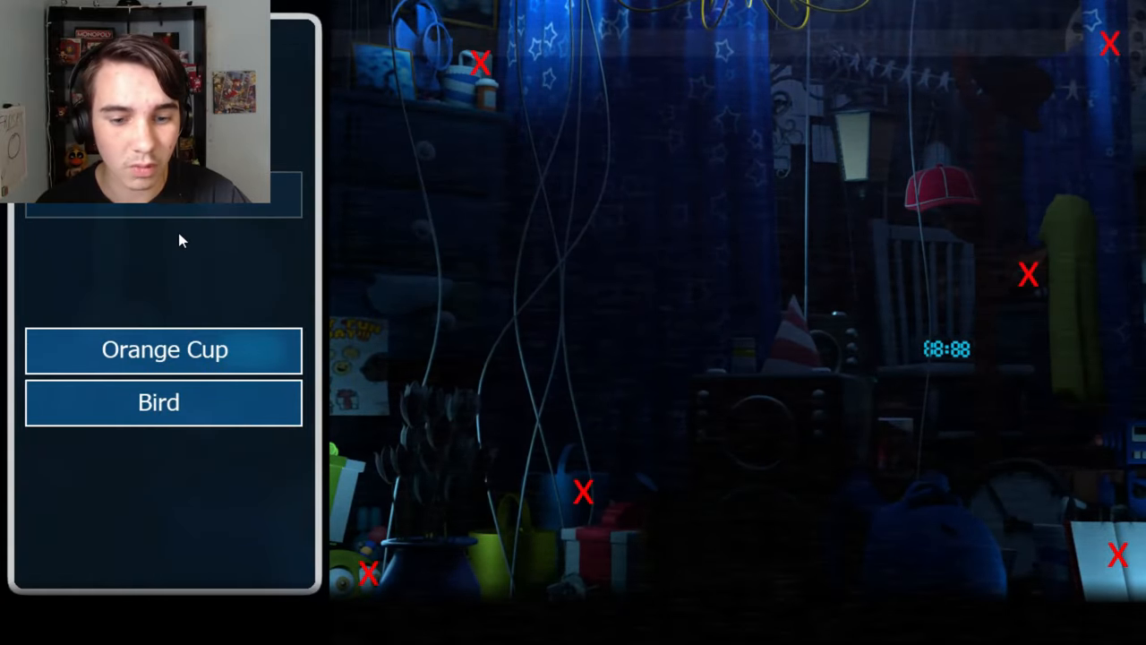
pyautogui.moveTo(225, 242)
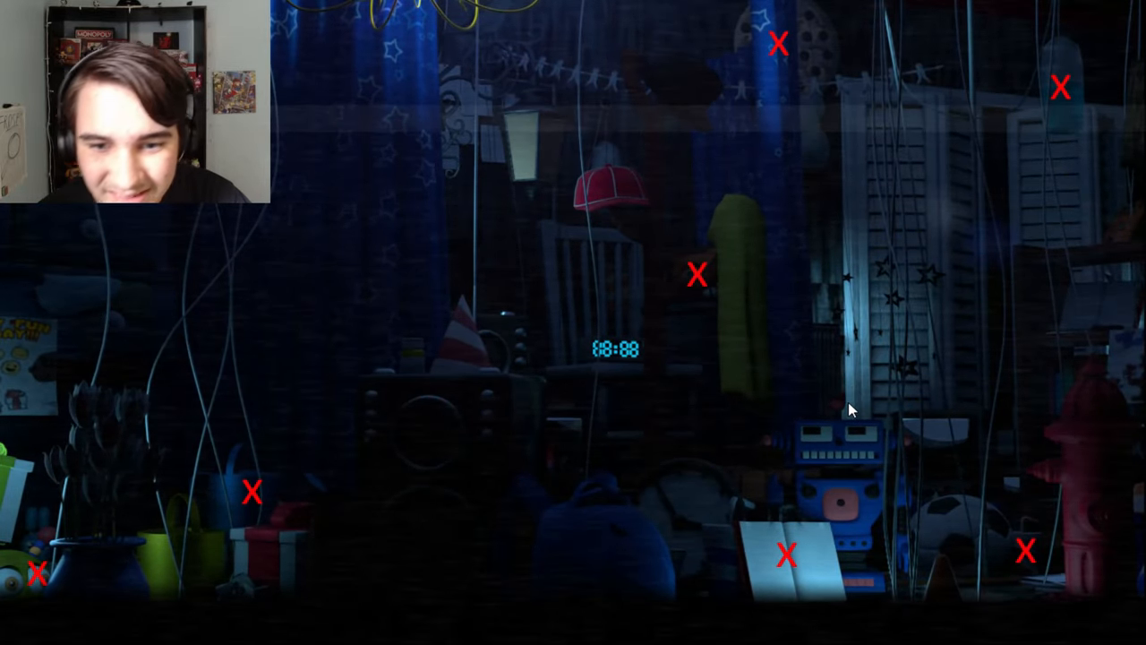
pyautogui.moveTo(882, 457)
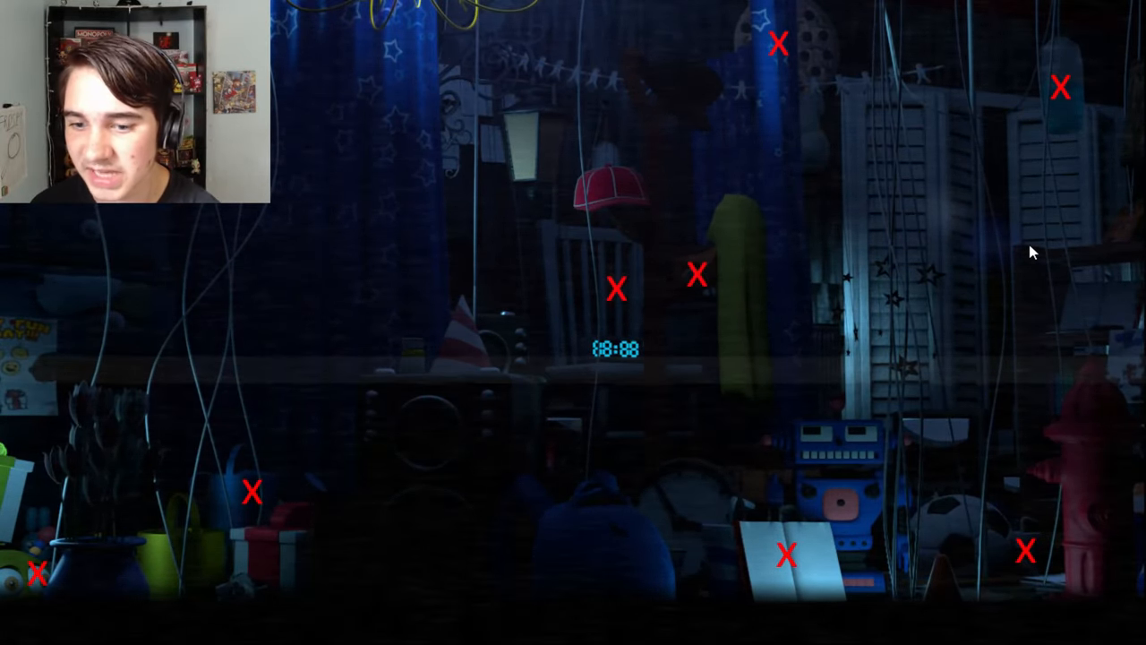
pyautogui.moveTo(600, 556)
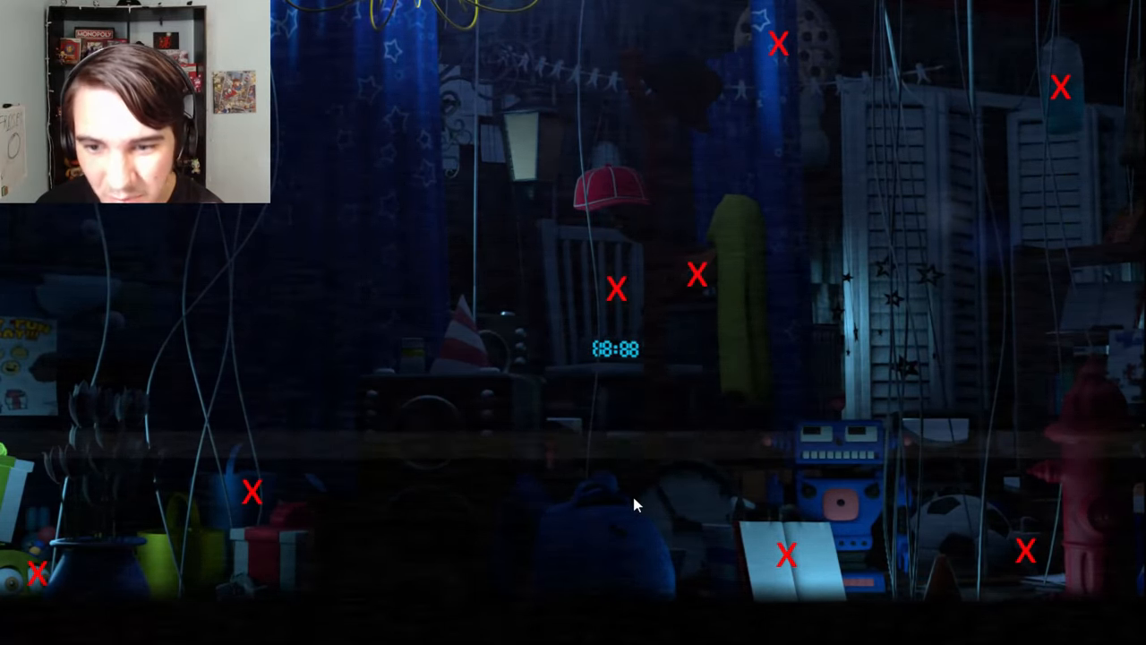
pyautogui.moveTo(600, 517)
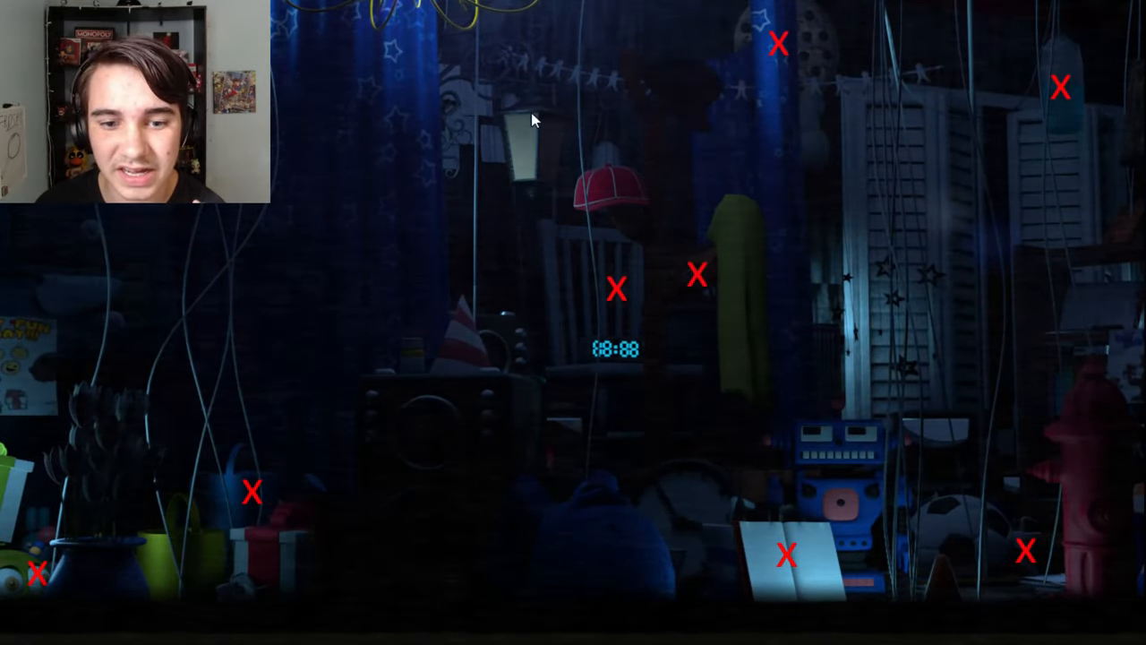
pyautogui.moveTo(953, 481)
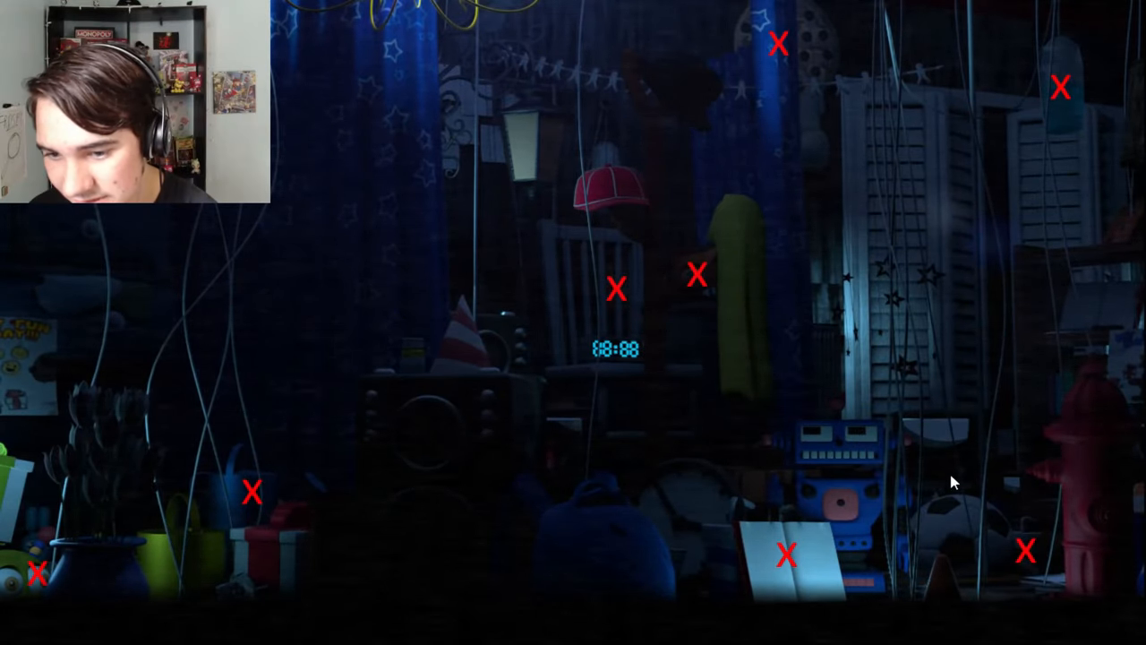
pyautogui.moveTo(1090, 409)
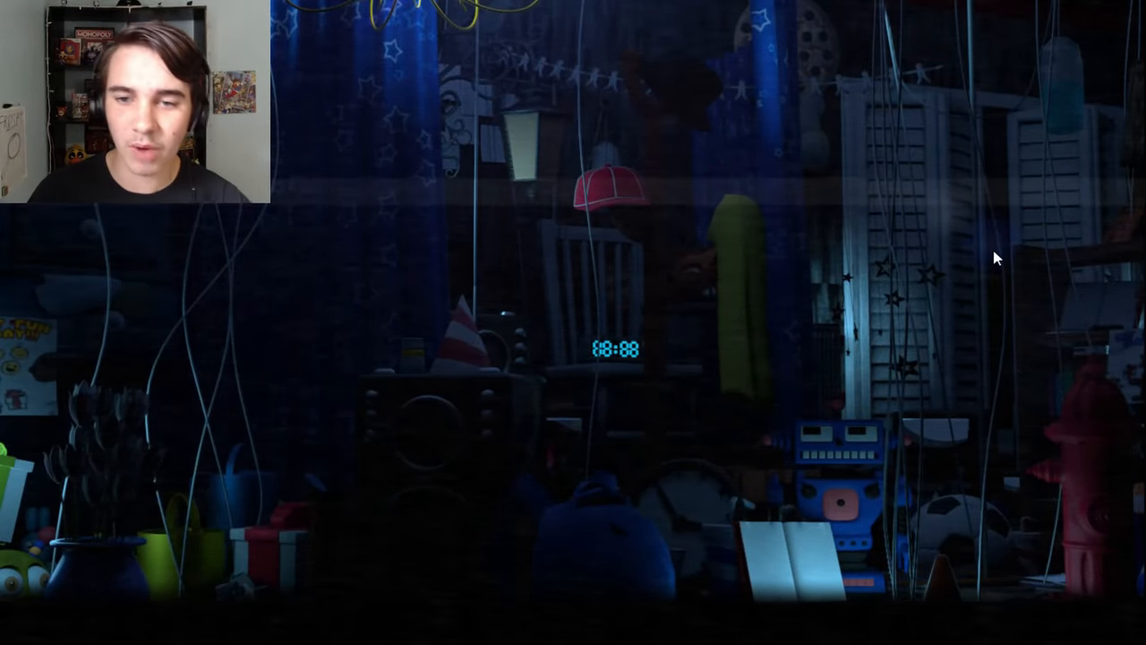
pyautogui.moveTo(982, 232)
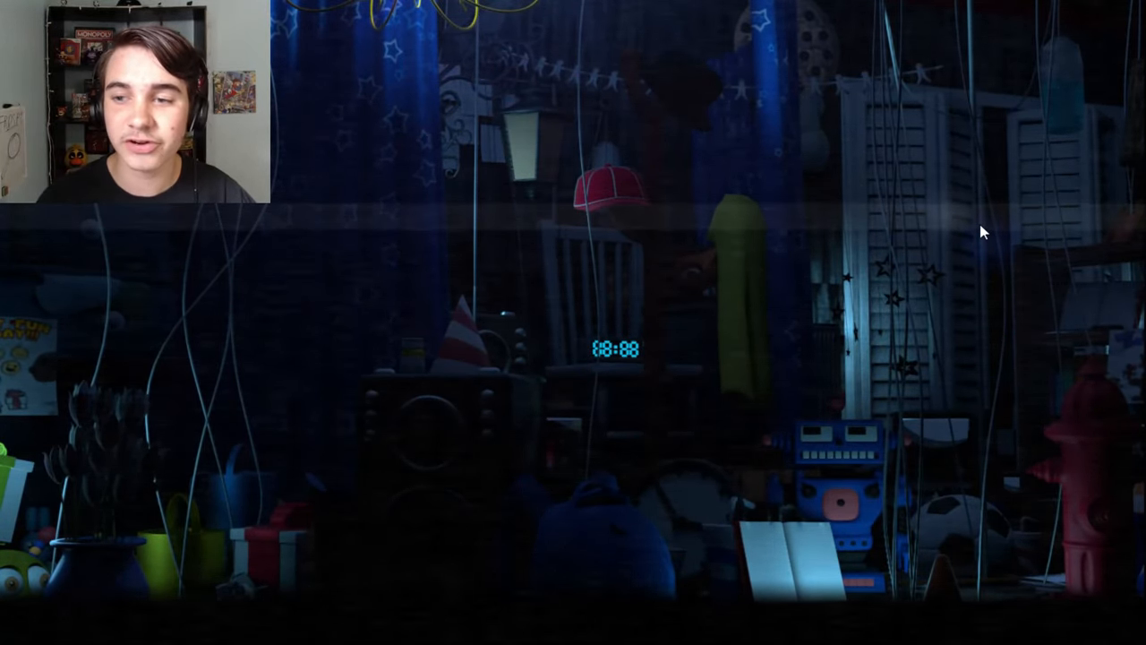